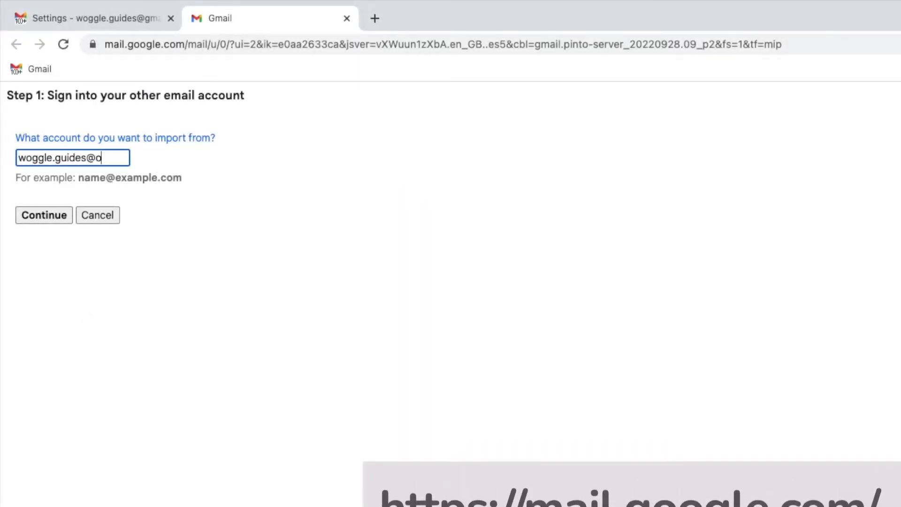
Submit the Outlook address and agree on the consent step, hitting the pop-up-blocked warning.
click(44, 214)
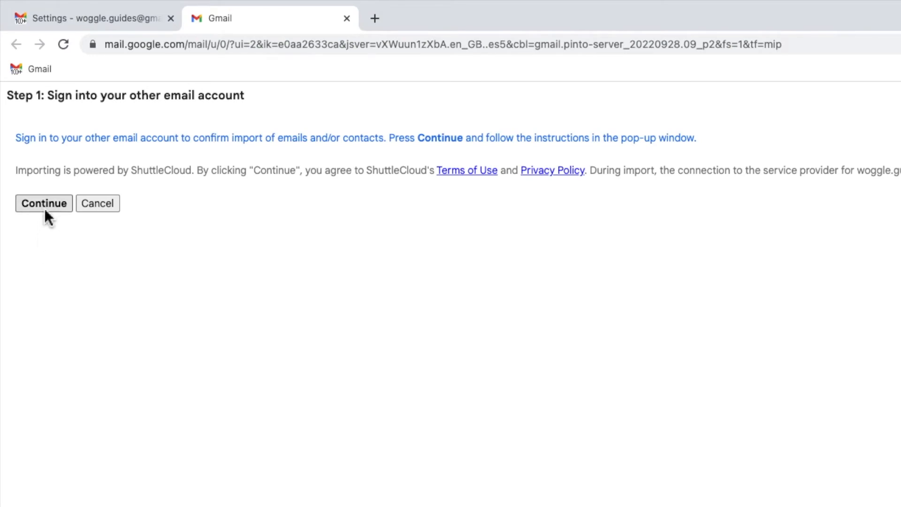
click(43, 203)
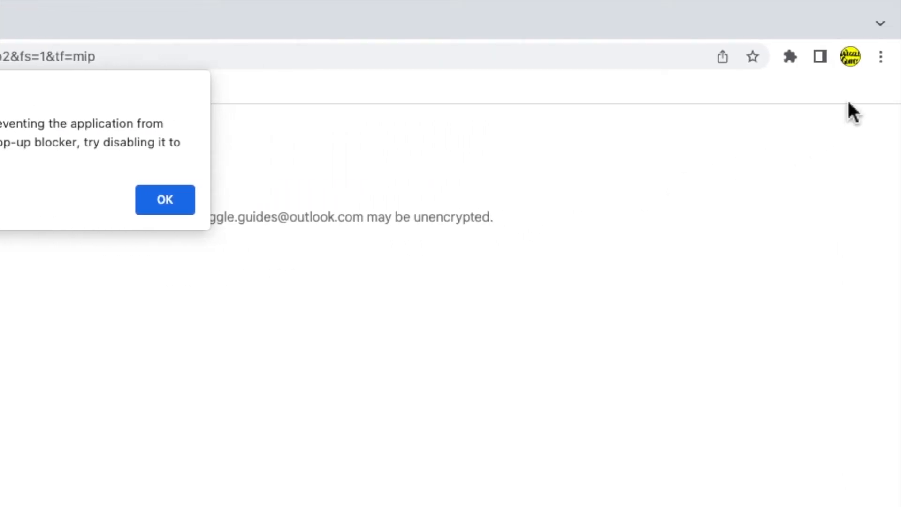
mouse_move(881, 63)
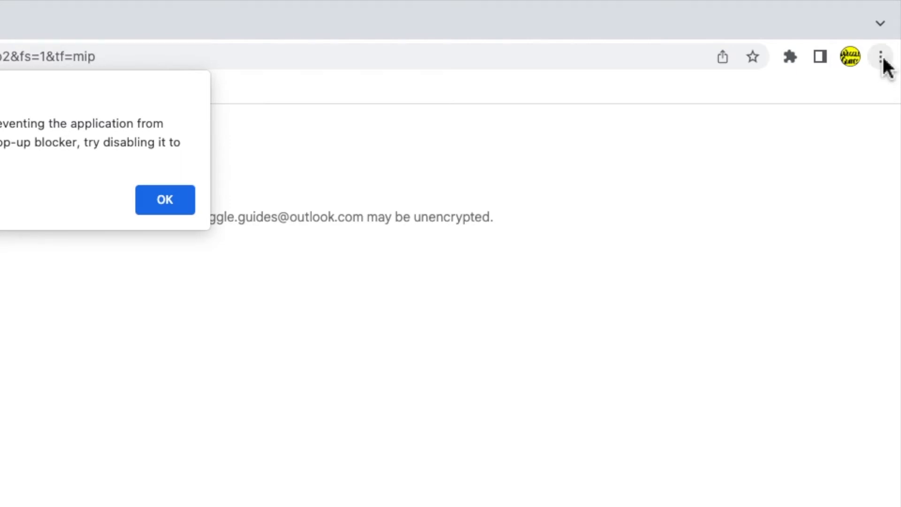
Open Chrome's Settings page from the three-dot menu in a new tab.
click(881, 57)
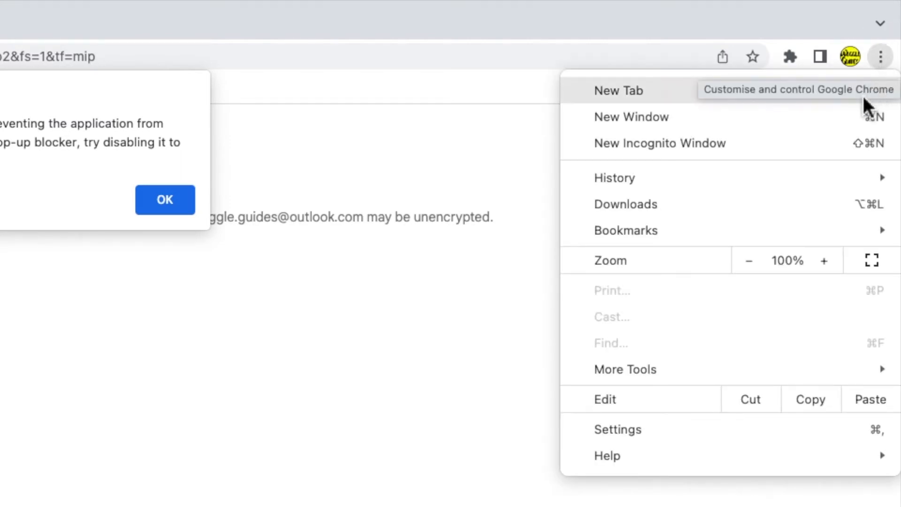
mouse_move(845, 428)
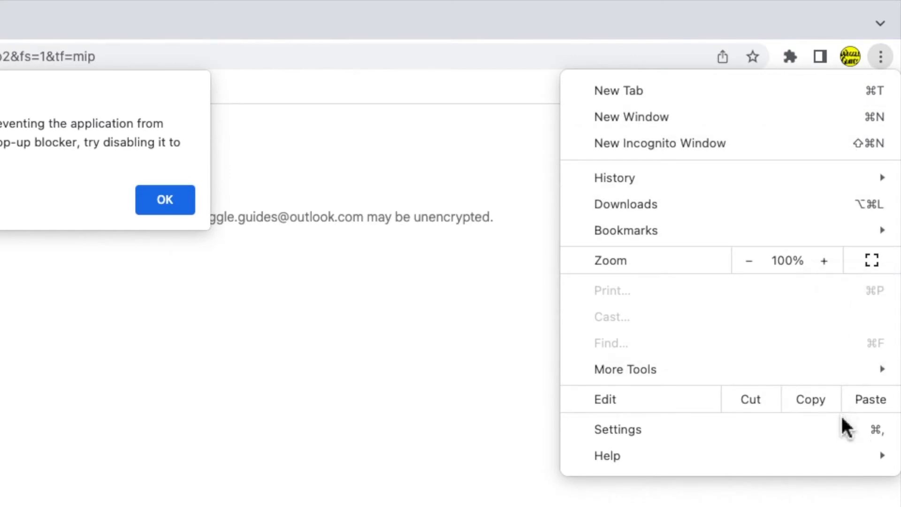
mouse_move(845, 436)
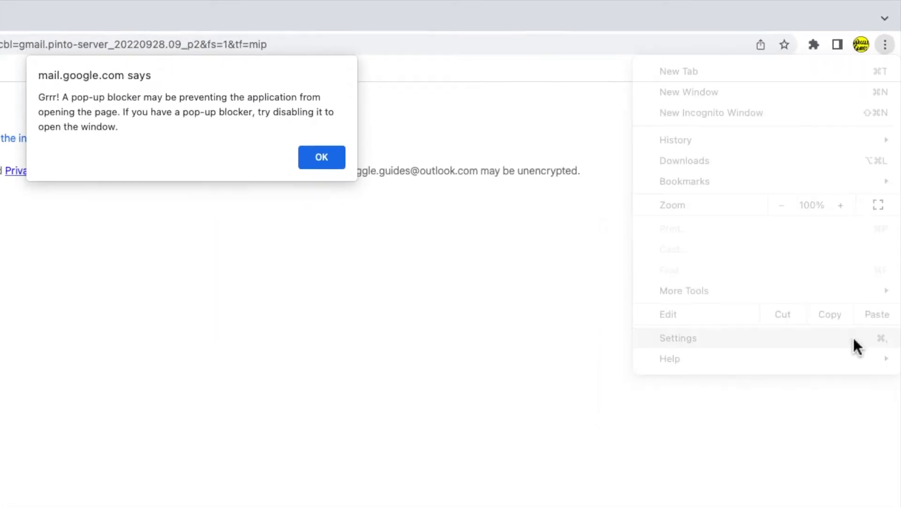
click(677, 337)
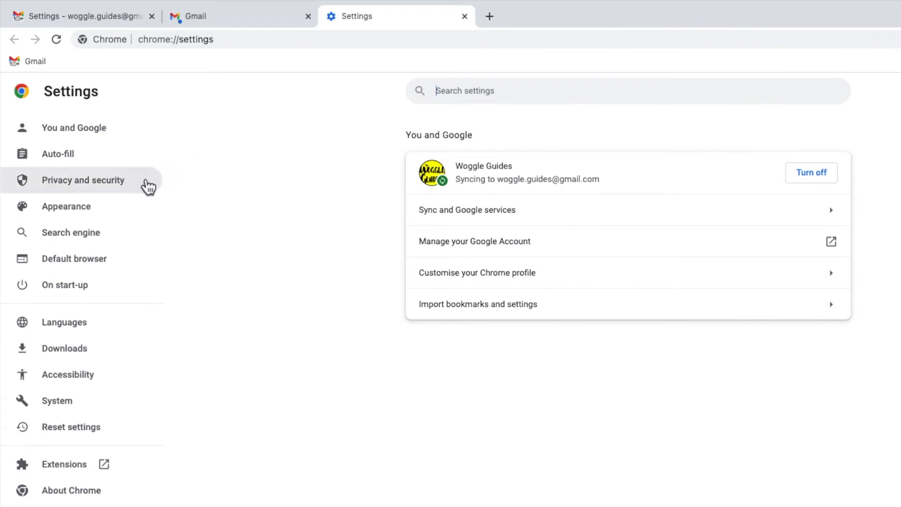
mouse_move(142, 188)
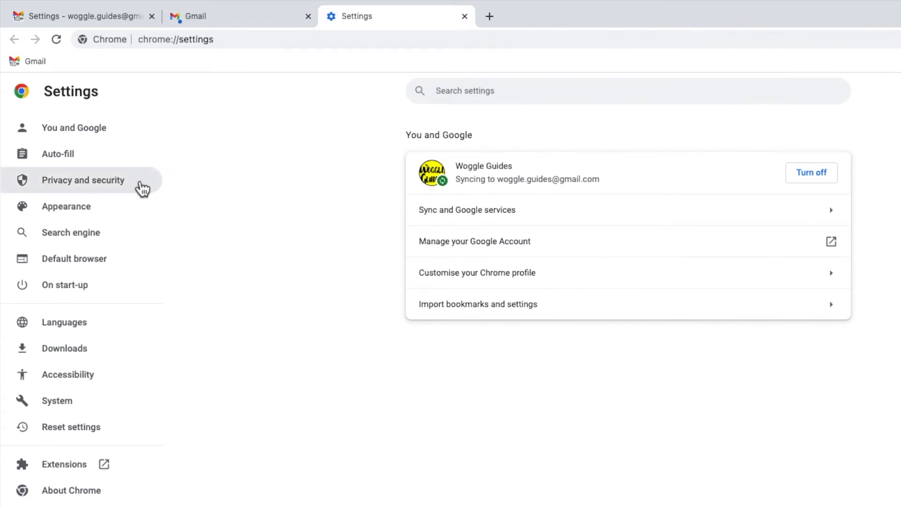
Reach Site settings through the Privacy and security section.
click(82, 180)
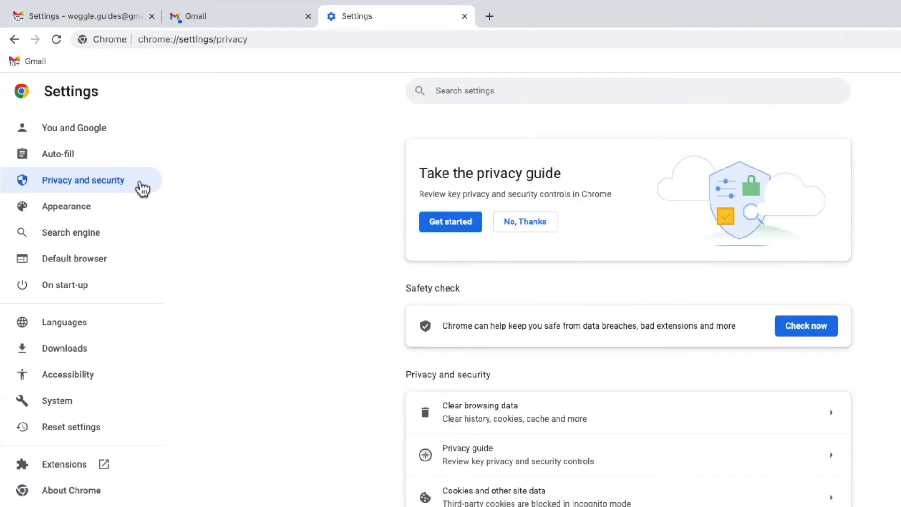
scroll(down, 3)
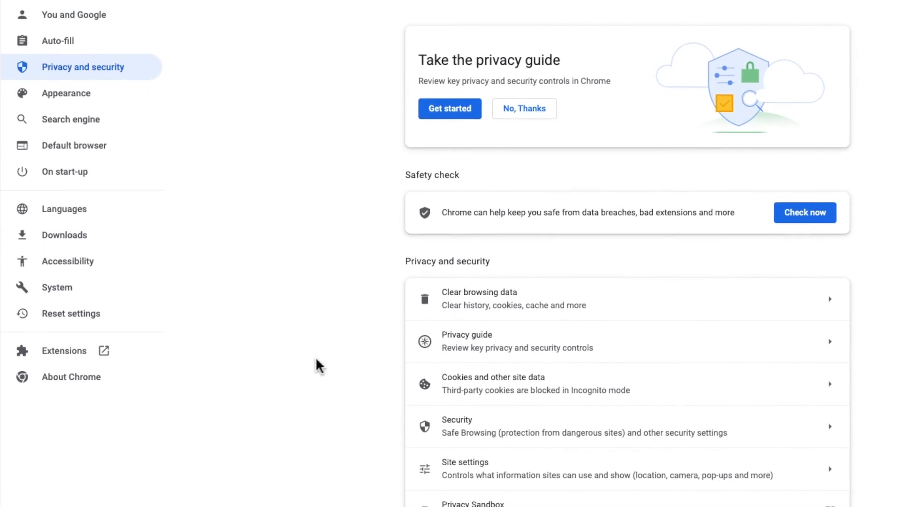
scroll(down, 3)
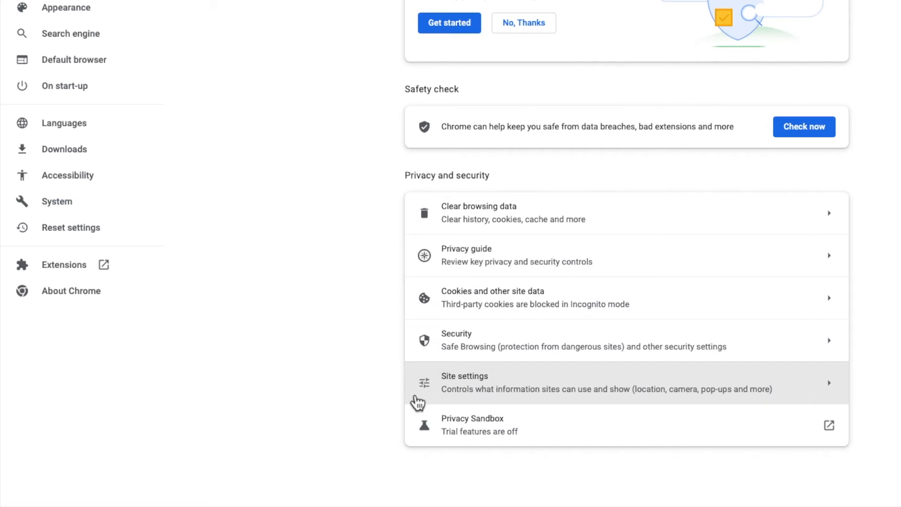
click(574, 382)
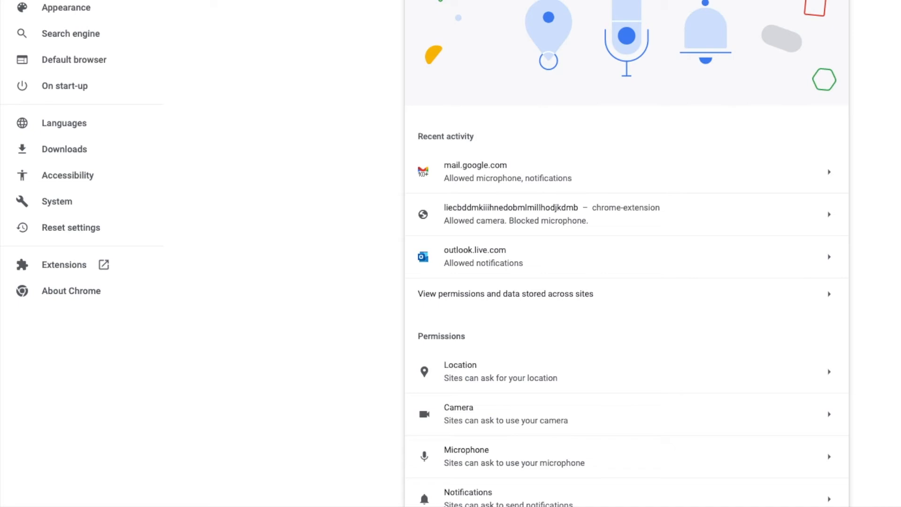
Scroll Site settings to the Content section where Pop-ups and redirects sits.
scroll(down, 3)
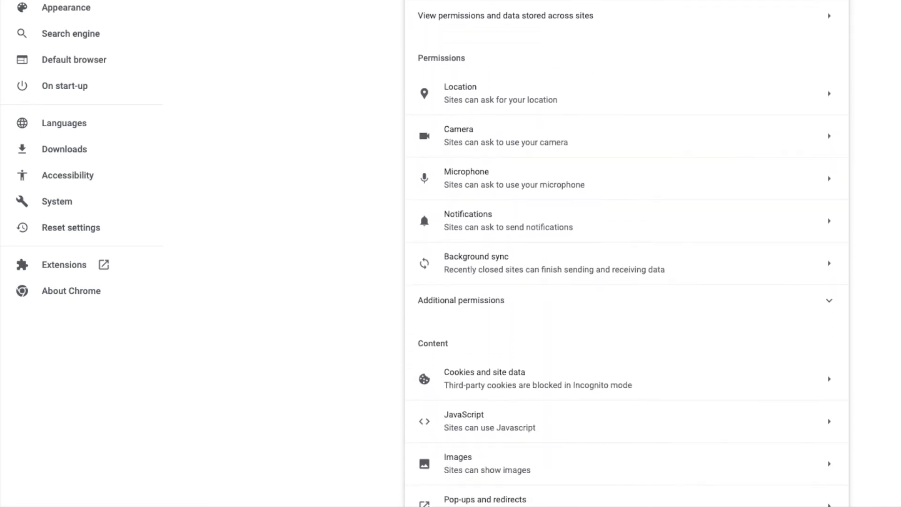
scroll(down, 3)
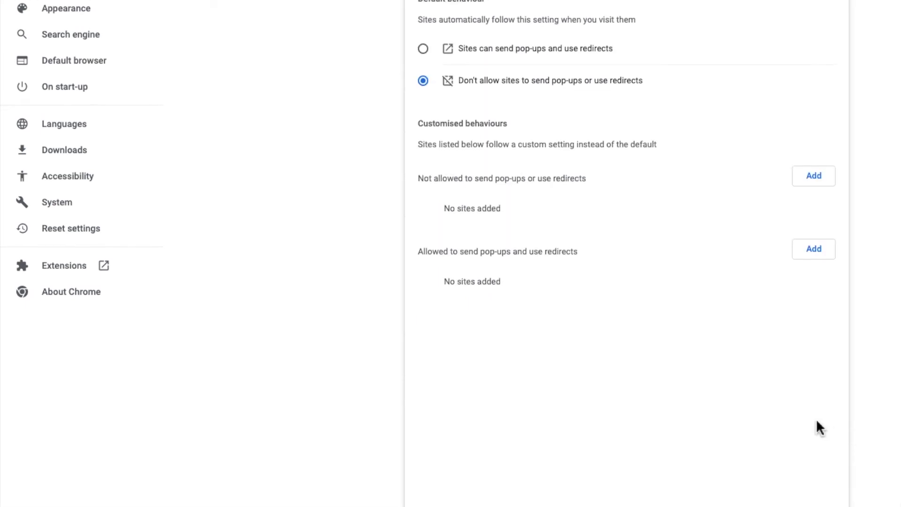
scroll(up, 3)
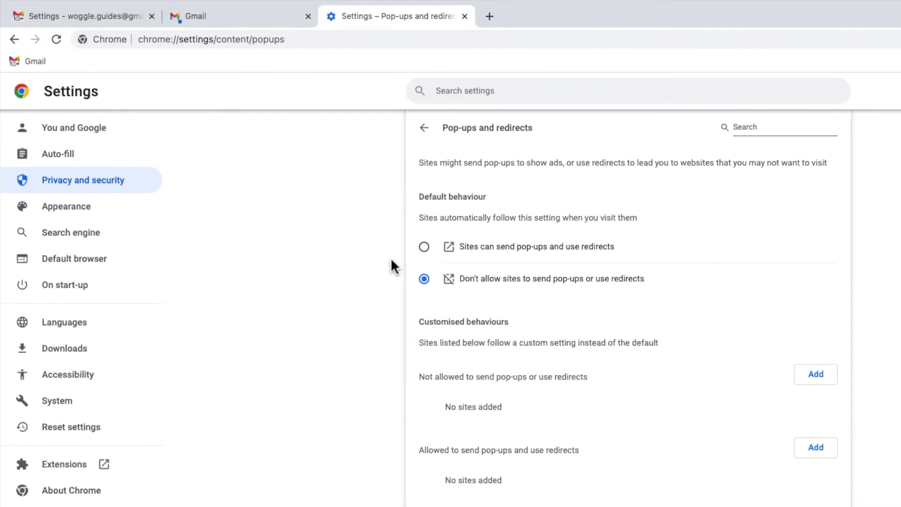
mouse_move(399, 282)
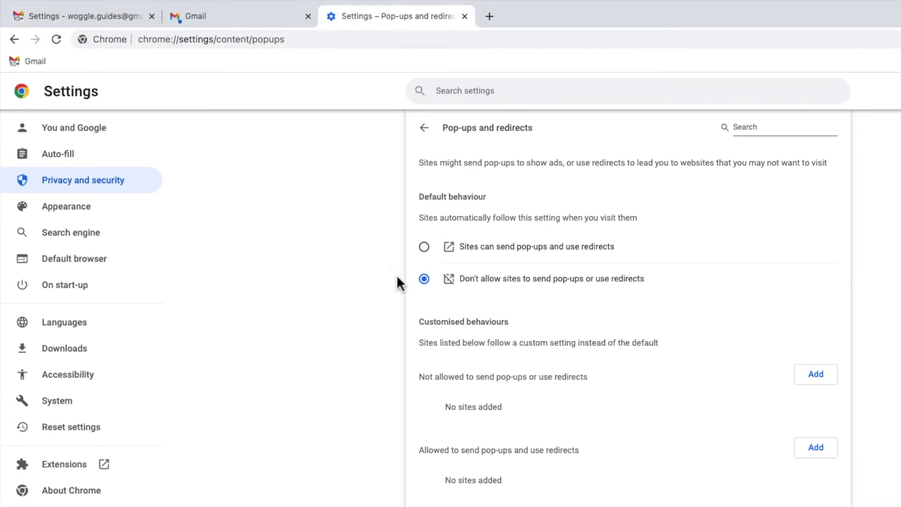
mouse_move(412, 292)
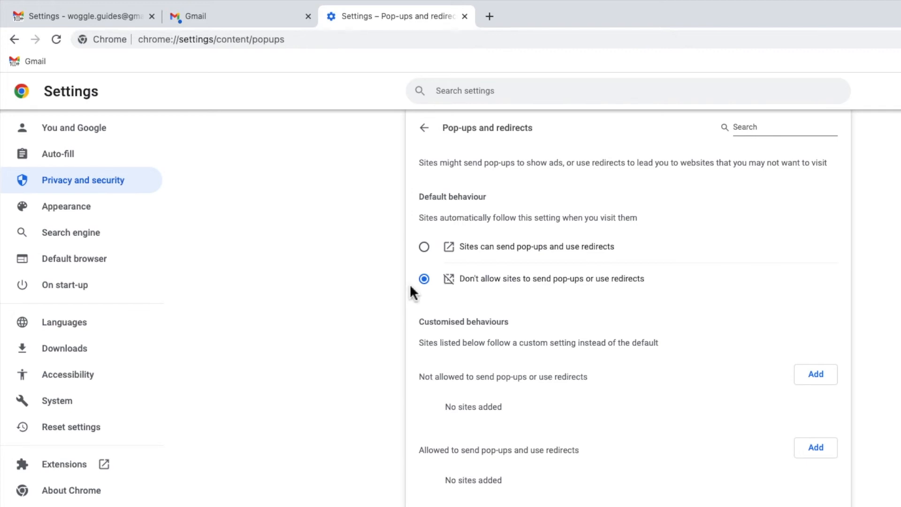
mouse_move(410, 281)
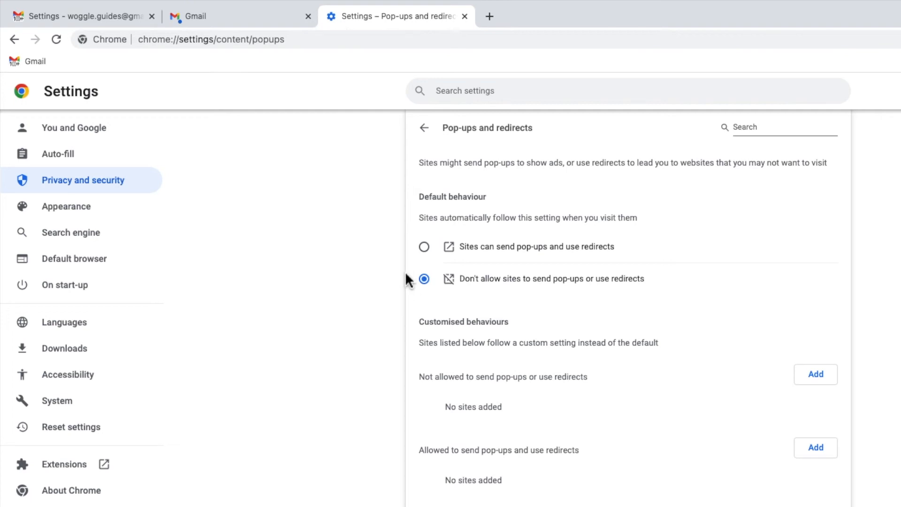
mouse_move(428, 257)
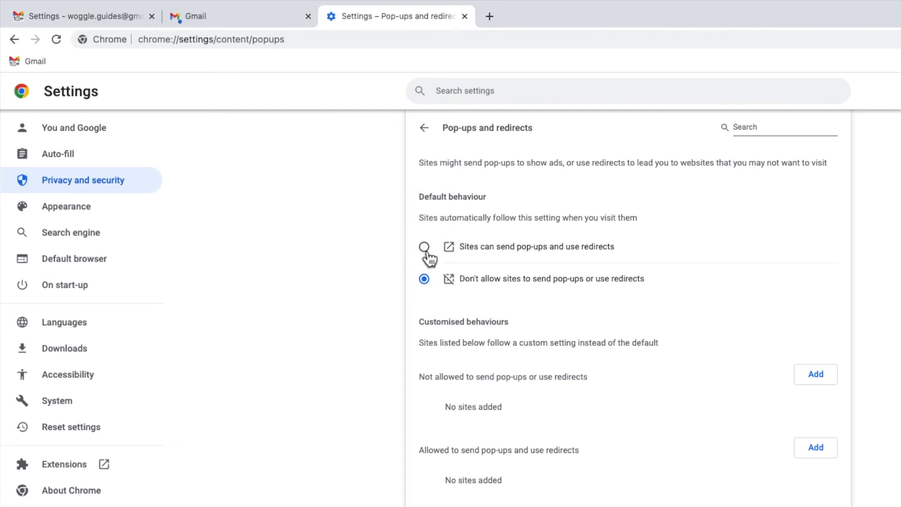
Select 'Sites can send pop-ups and use redirects' as the default behaviour.
click(424, 247)
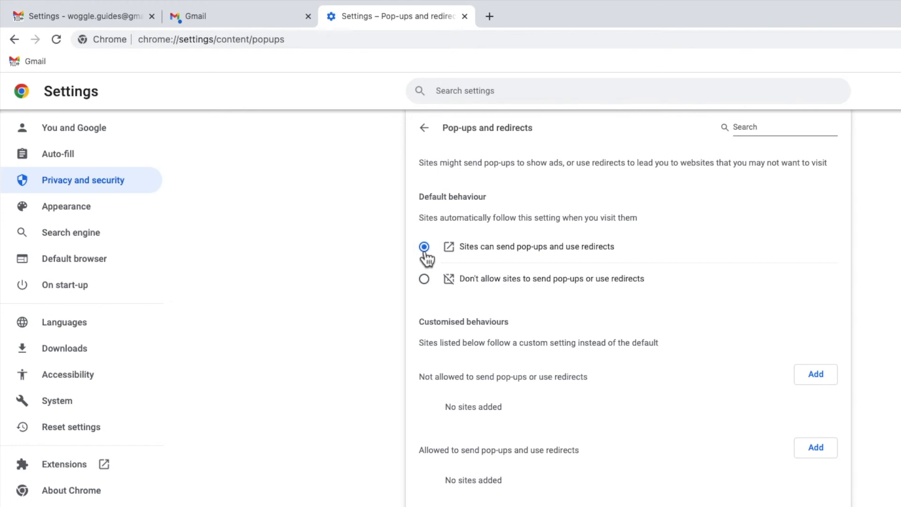
mouse_move(403, 250)
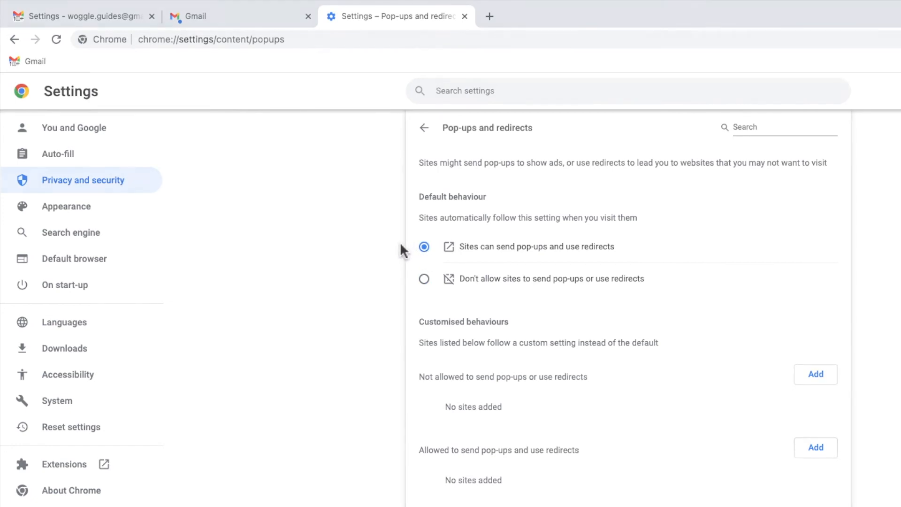
Back in Gmail, re-enter 'woggle.guides@o…', continue and agree so the Microsoft sign-in pop-up opens.
click(464, 16)
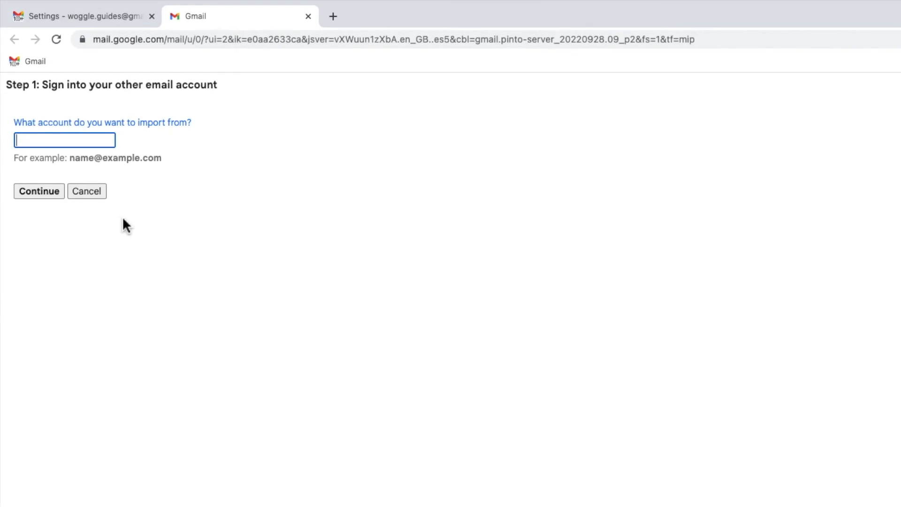
text(woggle.guides@o)
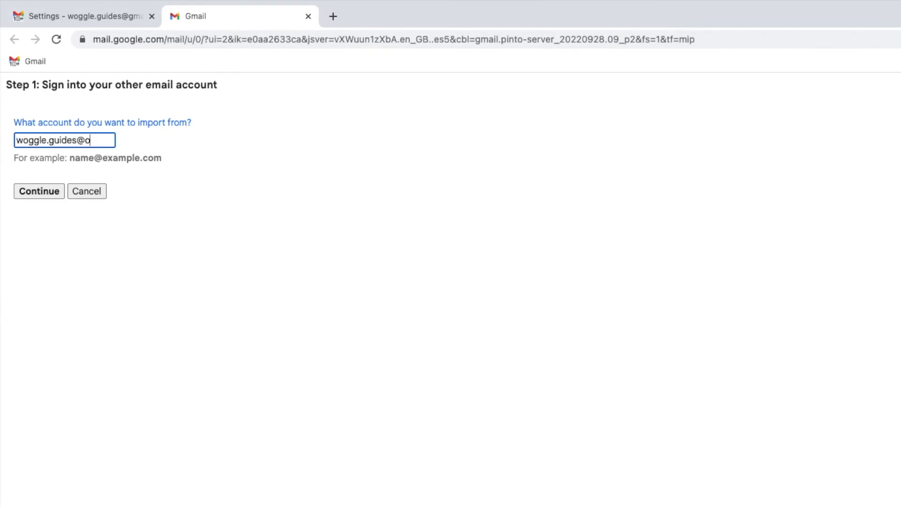
click(39, 190)
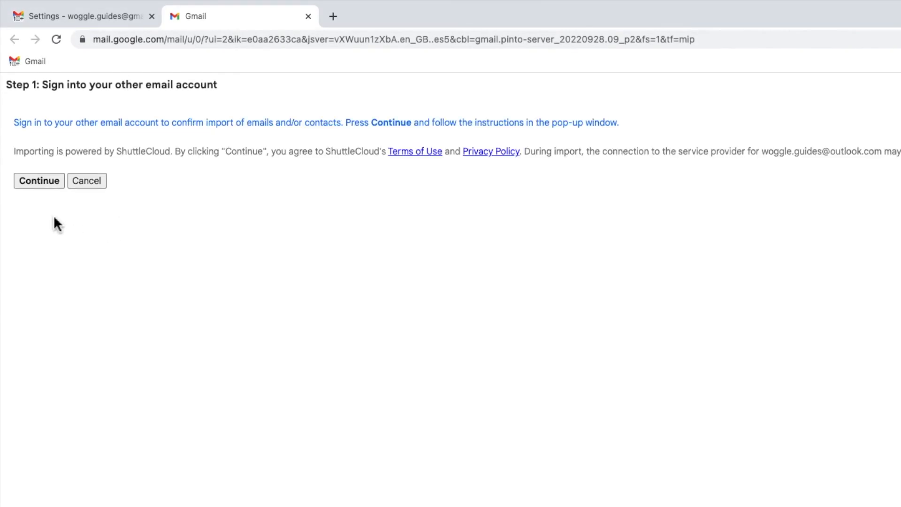
click(38, 180)
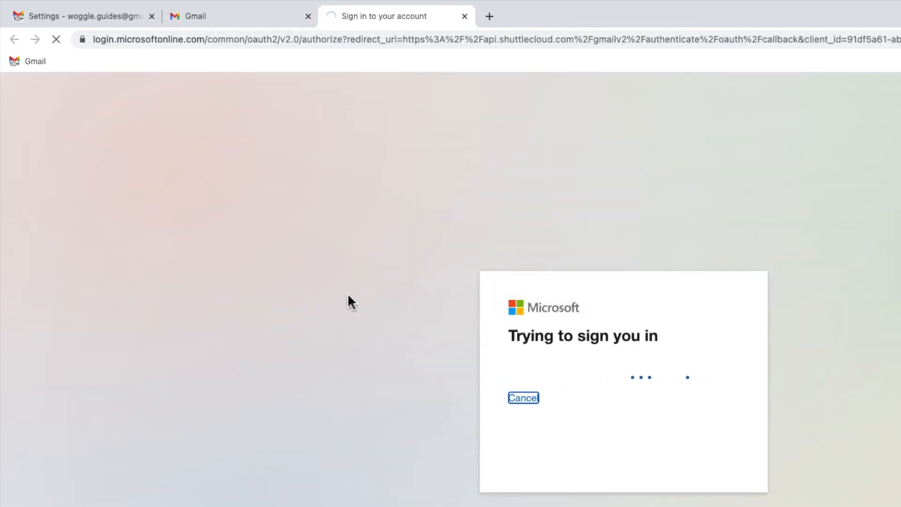